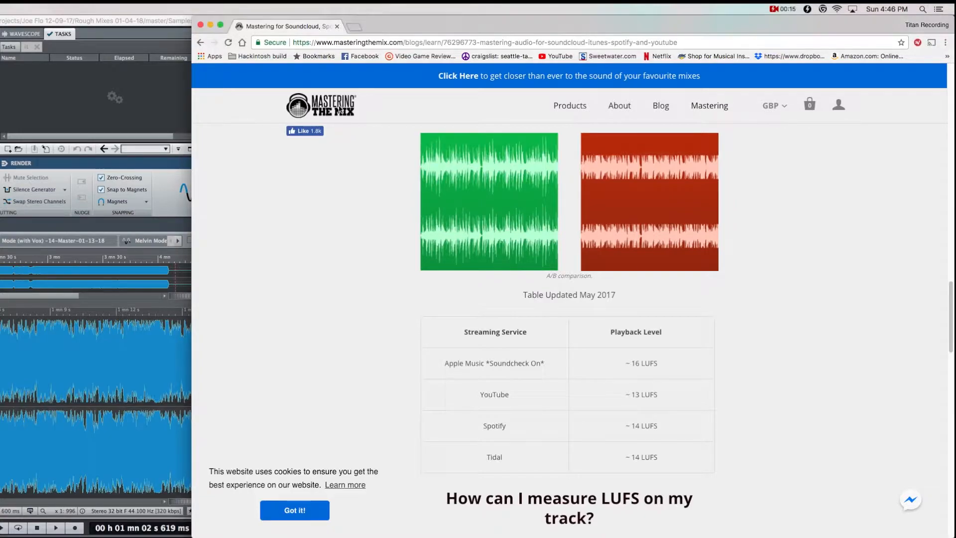
mouse_move(395, 200)
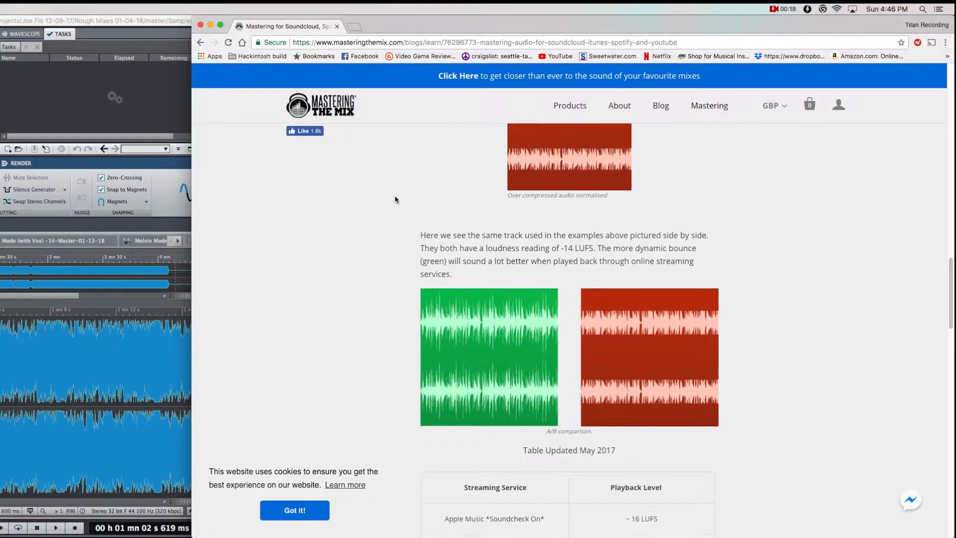
Position playback in the Sultan's Curse waveform just past one minute and audition it
scroll(down, 3)
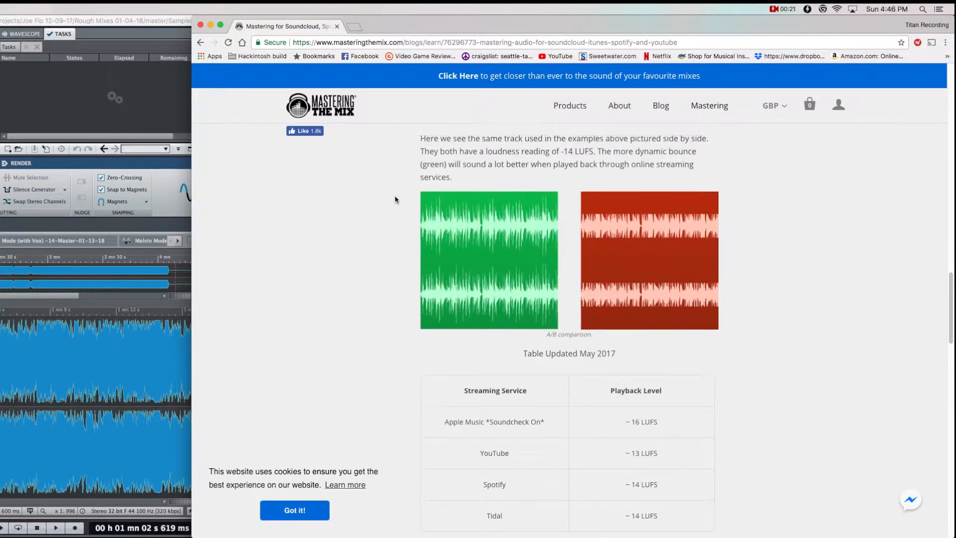
scroll(down, 3)
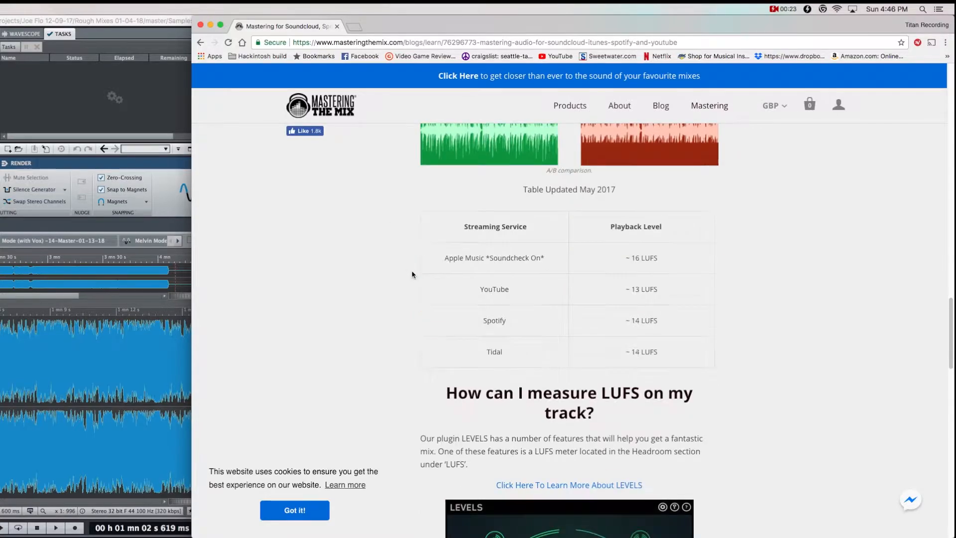
mouse_move(506, 253)
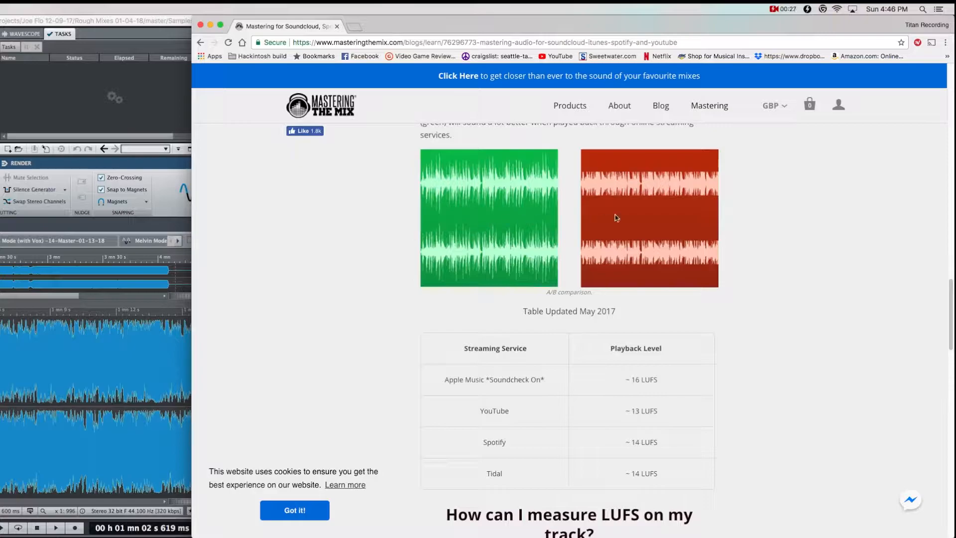
mouse_move(596, 216)
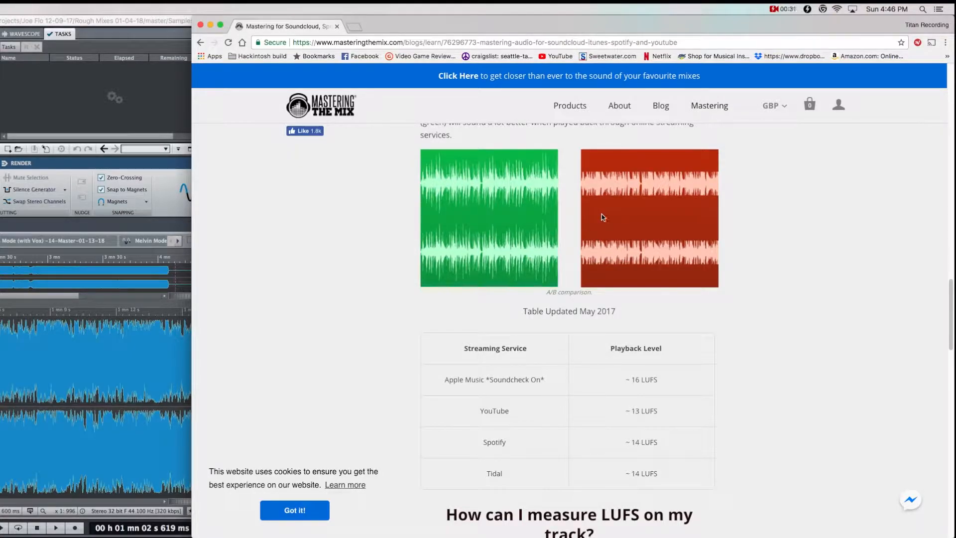
mouse_move(583, 232)
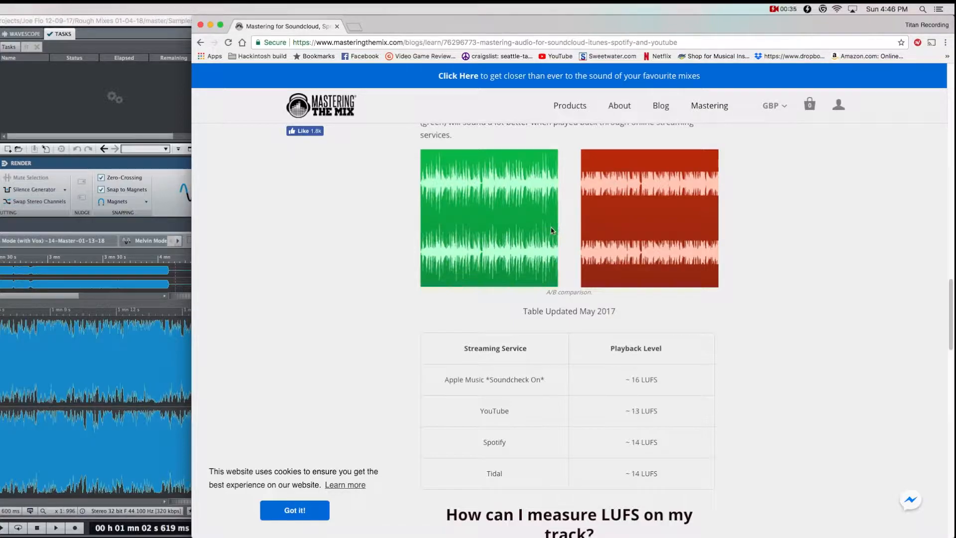
mouse_move(549, 219)
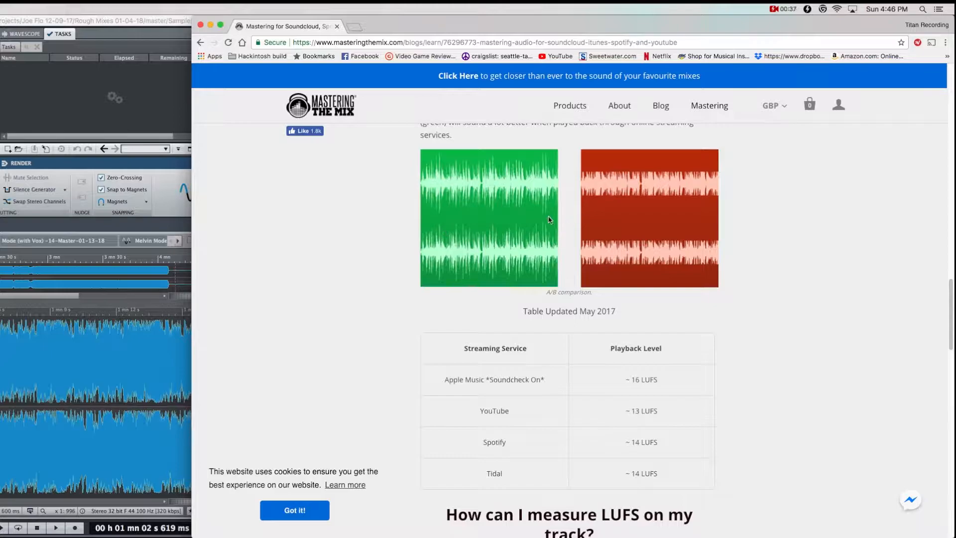
mouse_move(465, 229)
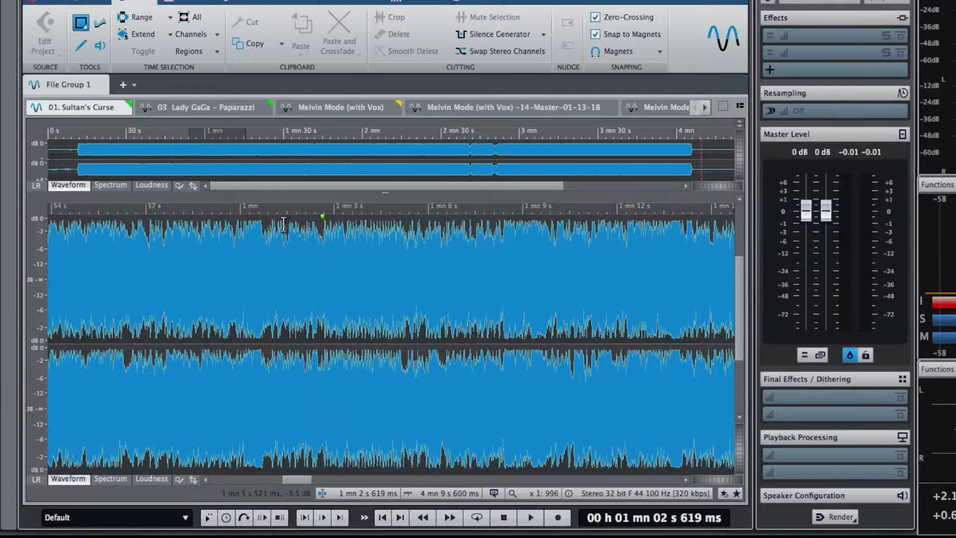
mouse_move(297, 272)
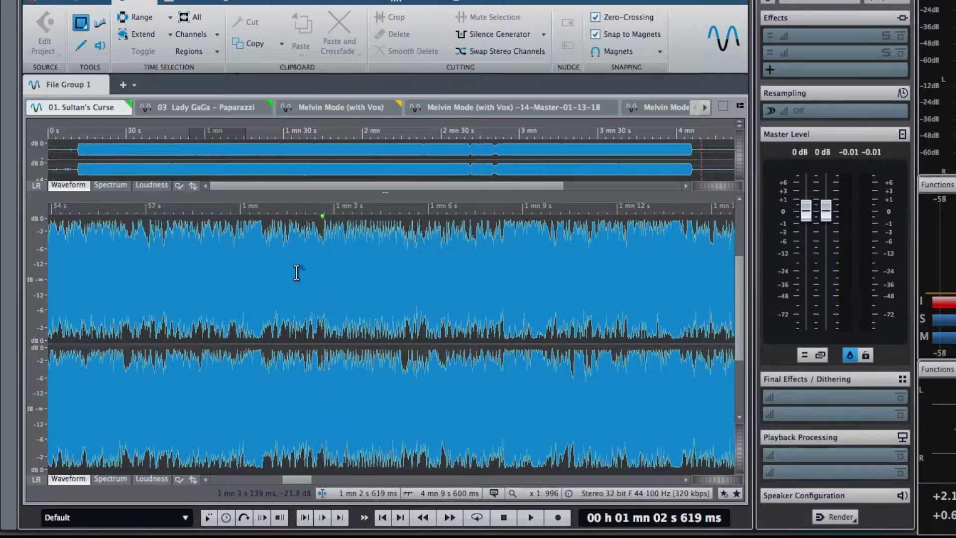
mouse_move(271, 296)
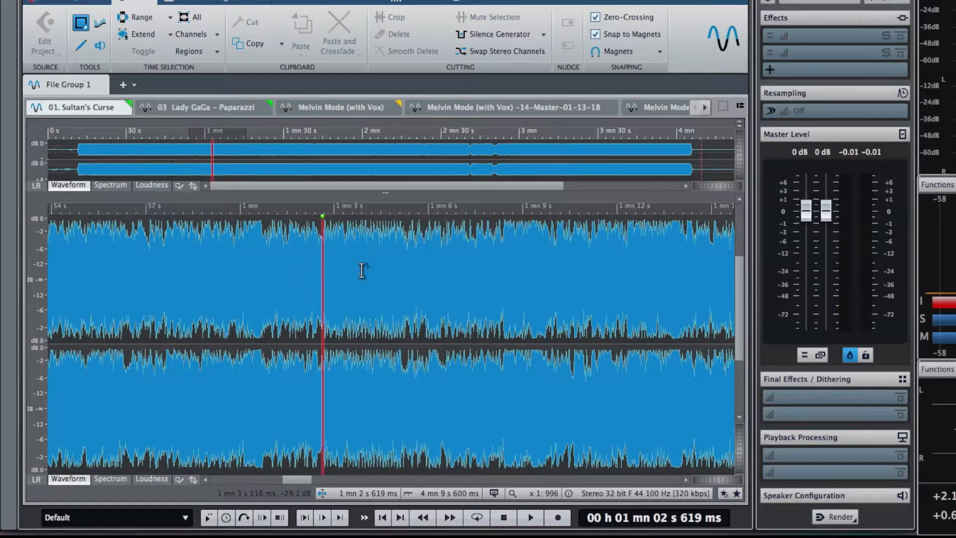
mouse_move(311, 267)
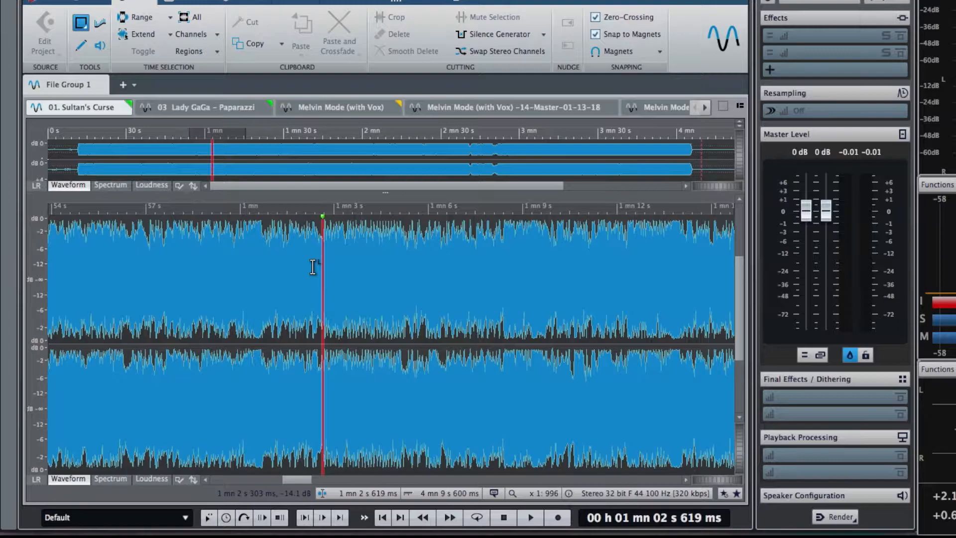
mouse_move(320, 270)
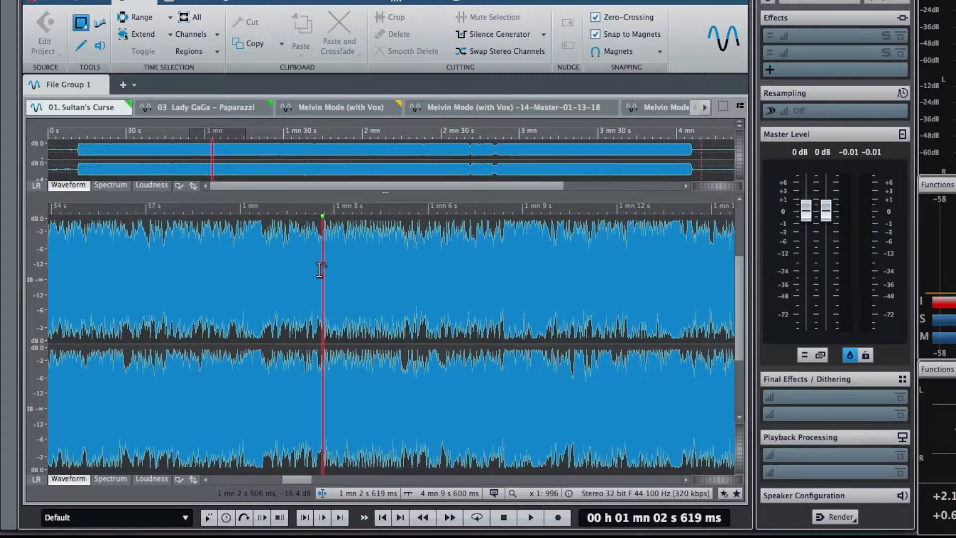
click(528, 518)
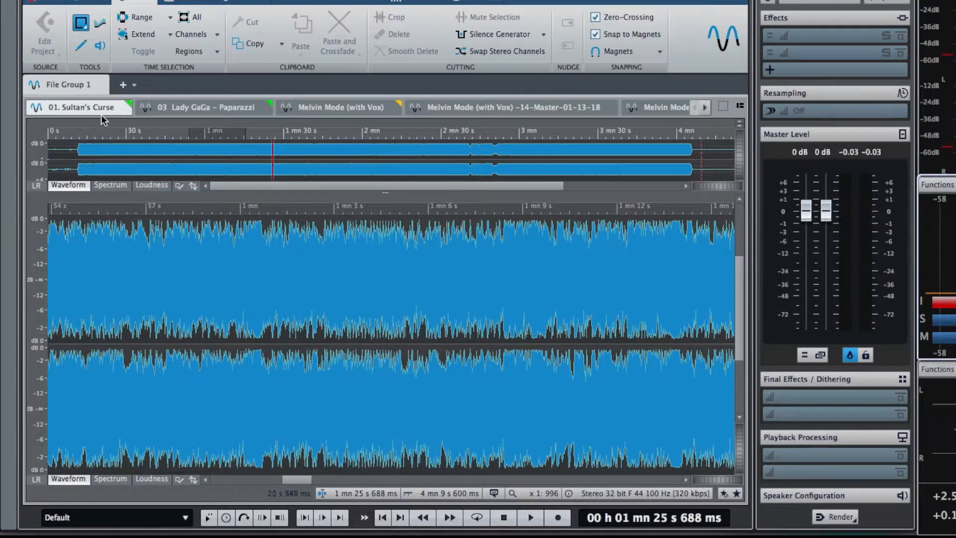
mouse_move(222, 247)
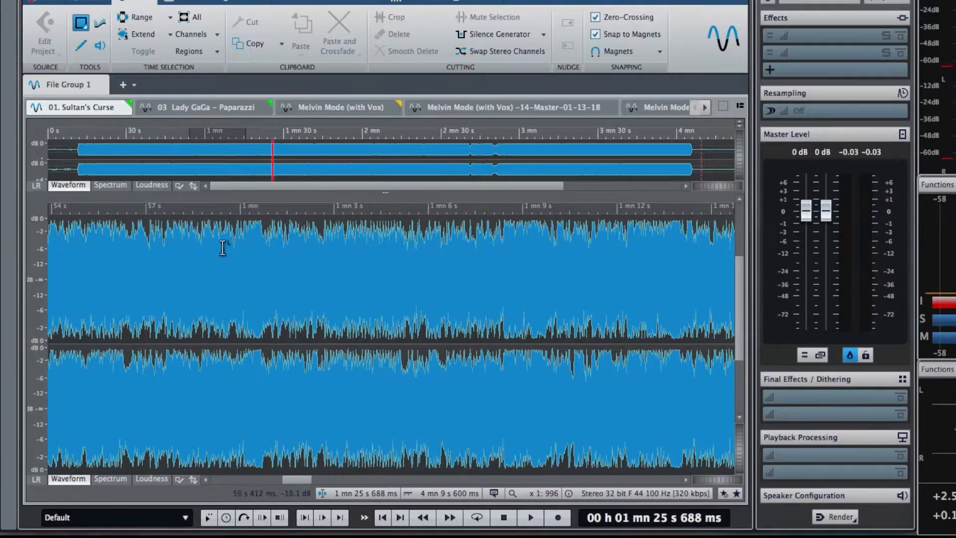
mouse_move(214, 106)
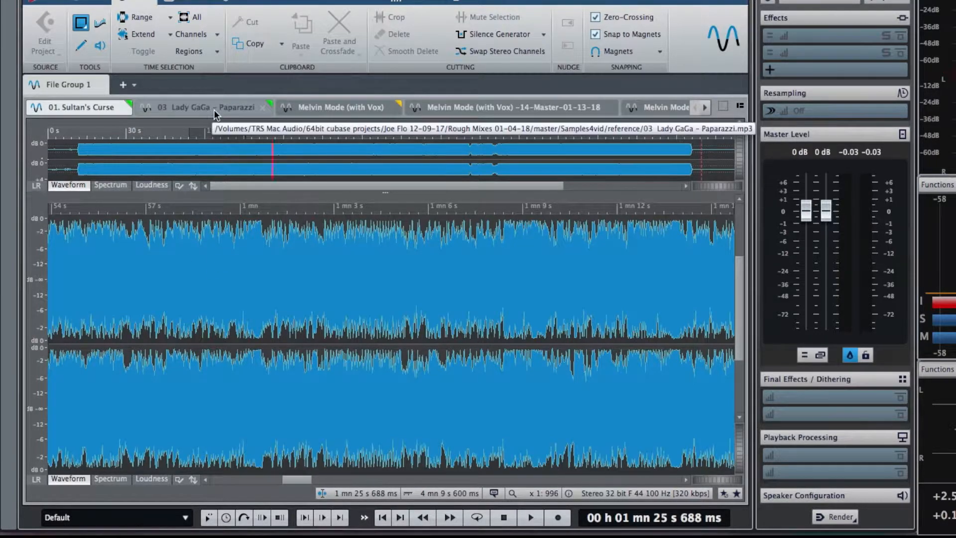
Switch to the Paparazzi reference track and audition it from just past one minute
click(202, 107)
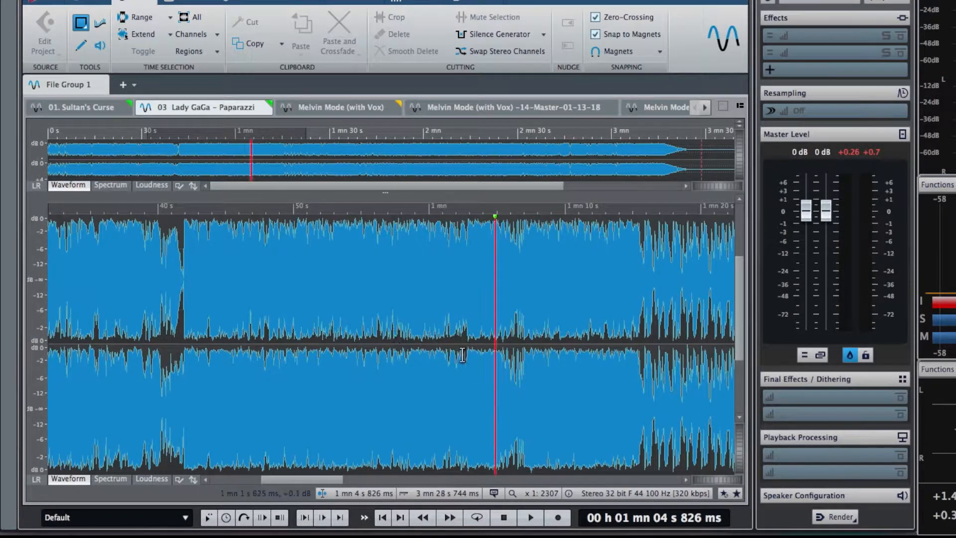
mouse_move(468, 356)
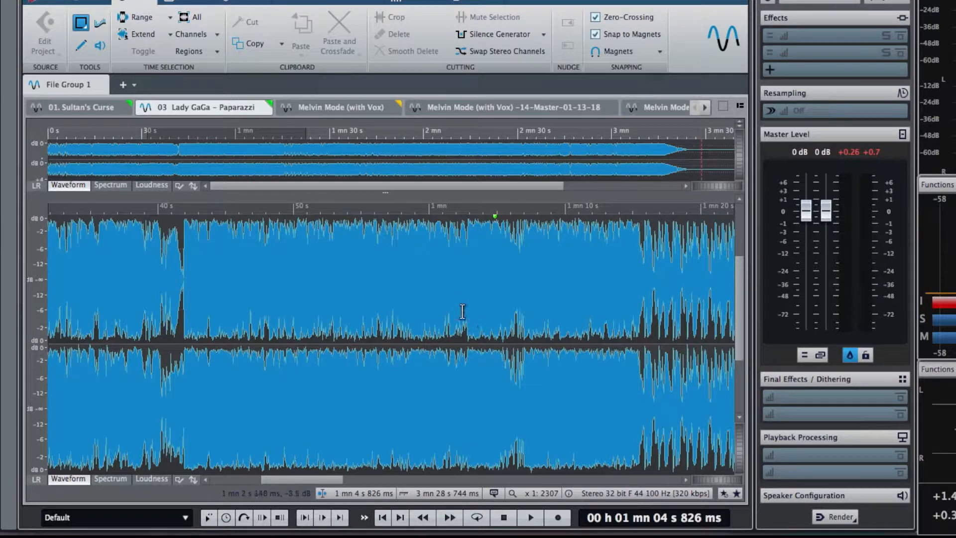
click(494, 311)
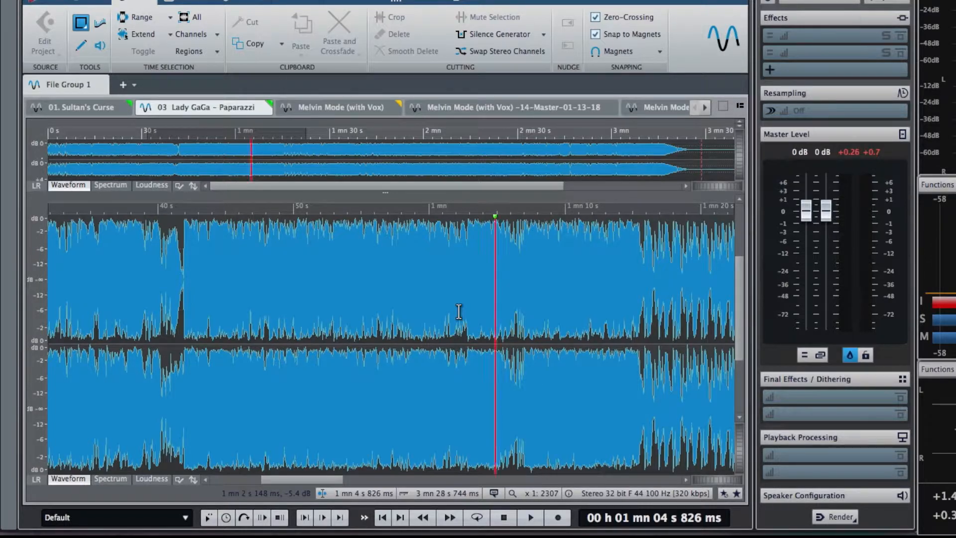
mouse_move(339, 106)
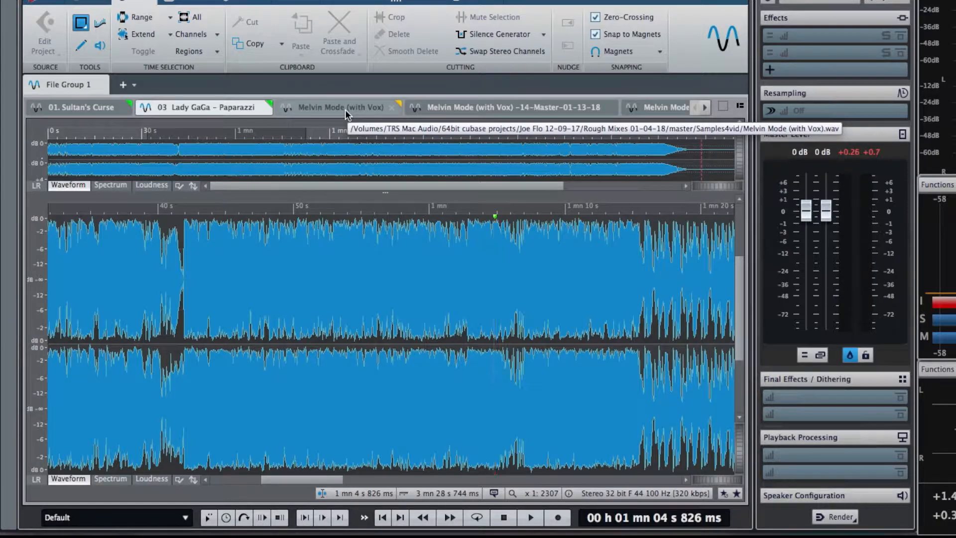
Switch to the Melvin Mode (with Vox) mix, audition its opening, then bring up the mastered version
click(339, 107)
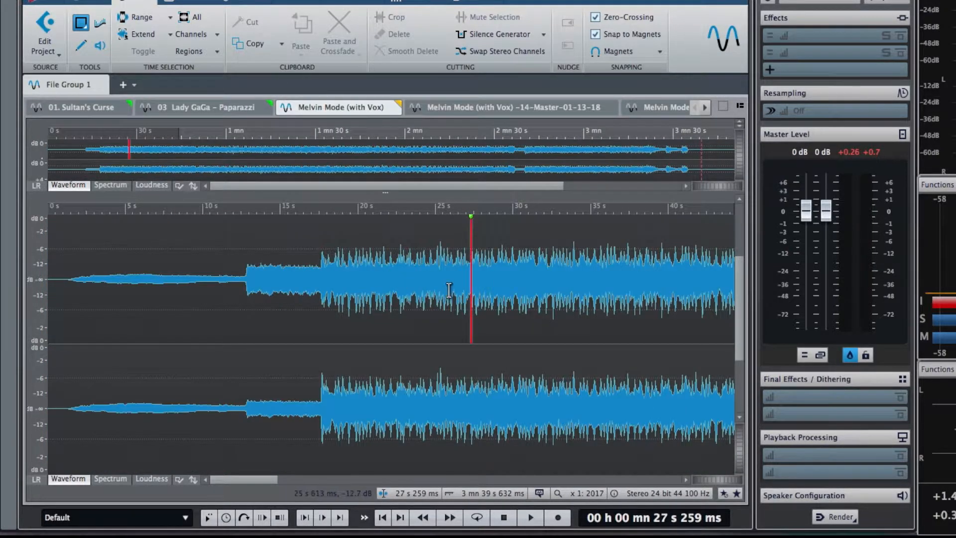
mouse_move(327, 276)
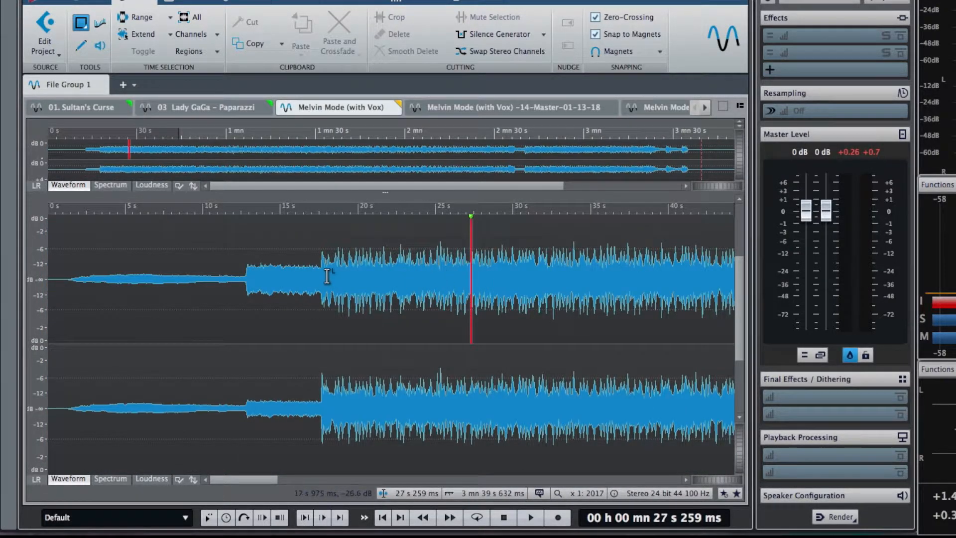
mouse_move(606, 281)
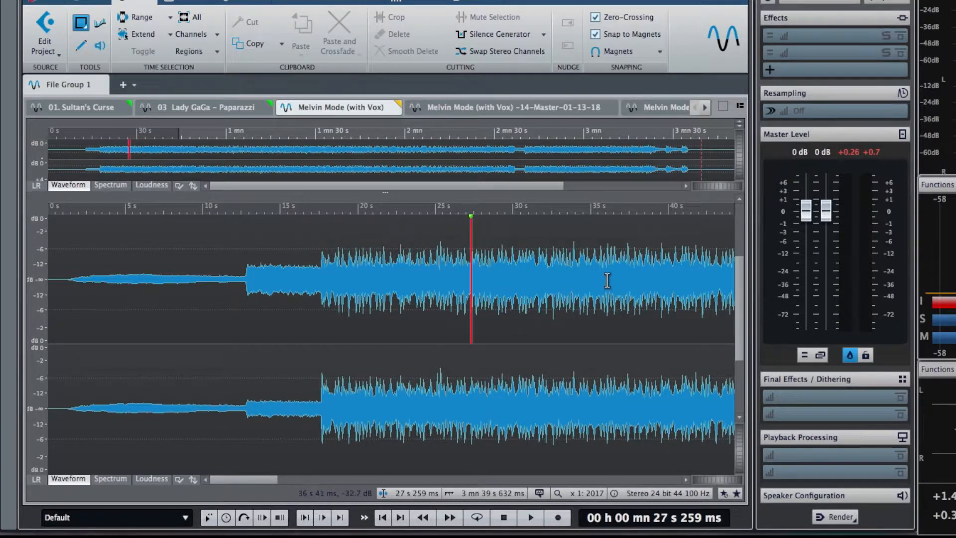
mouse_move(611, 279)
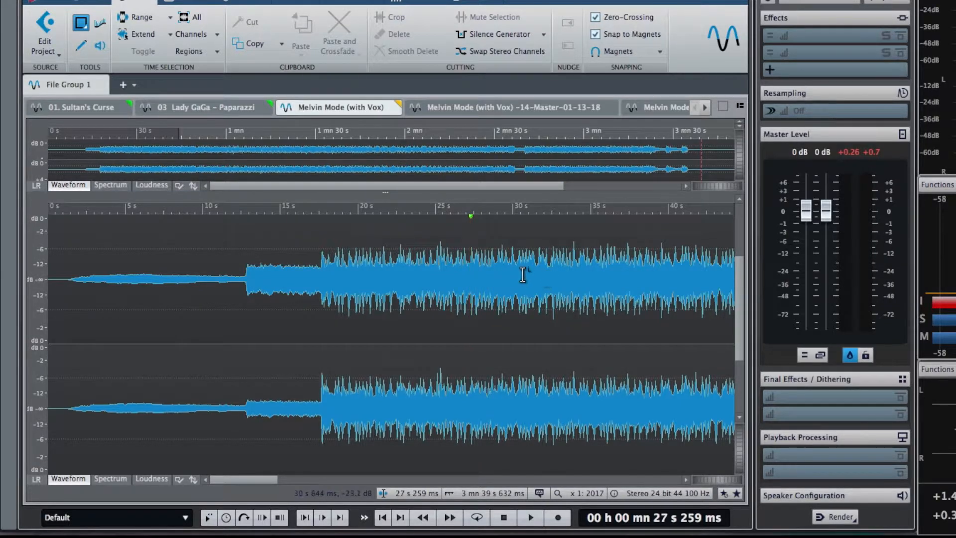
mouse_move(499, 286)
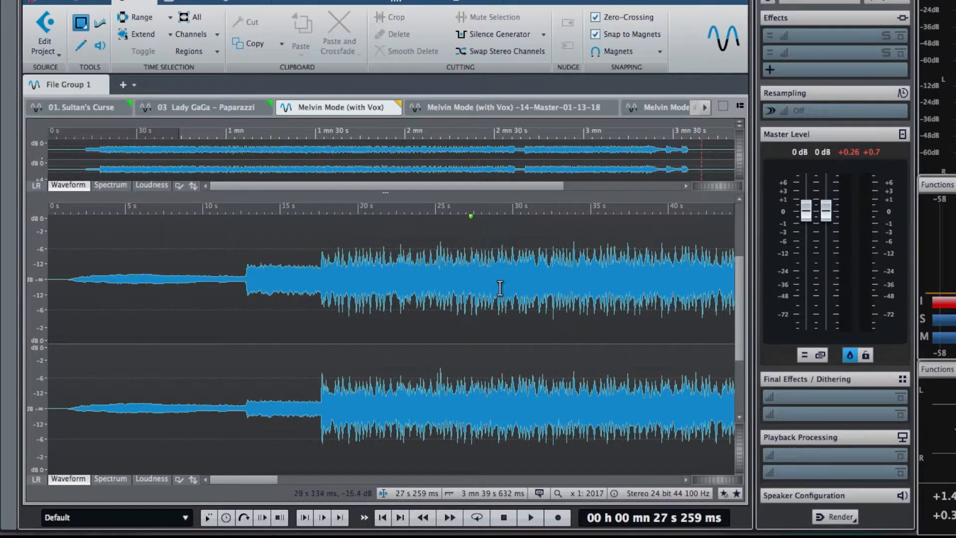
mouse_move(488, 290)
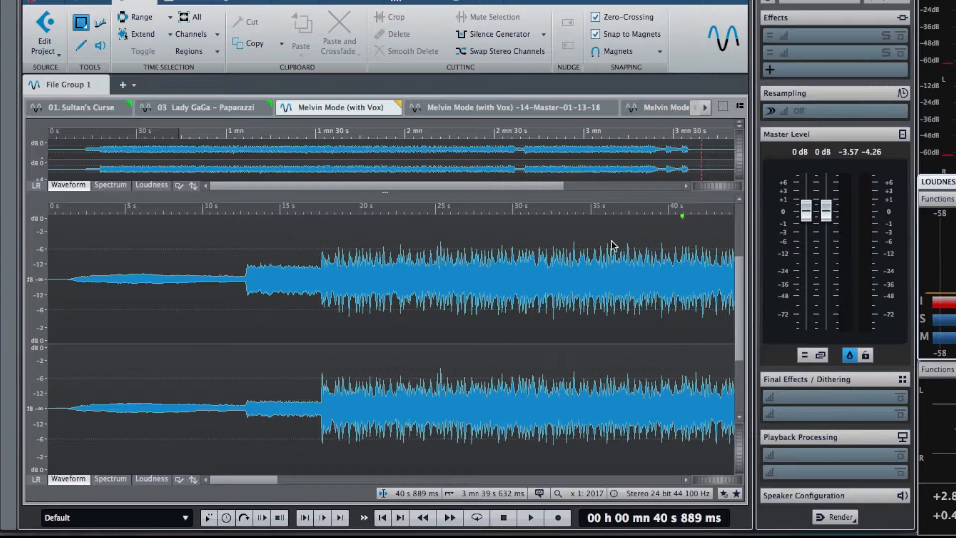
click(506, 106)
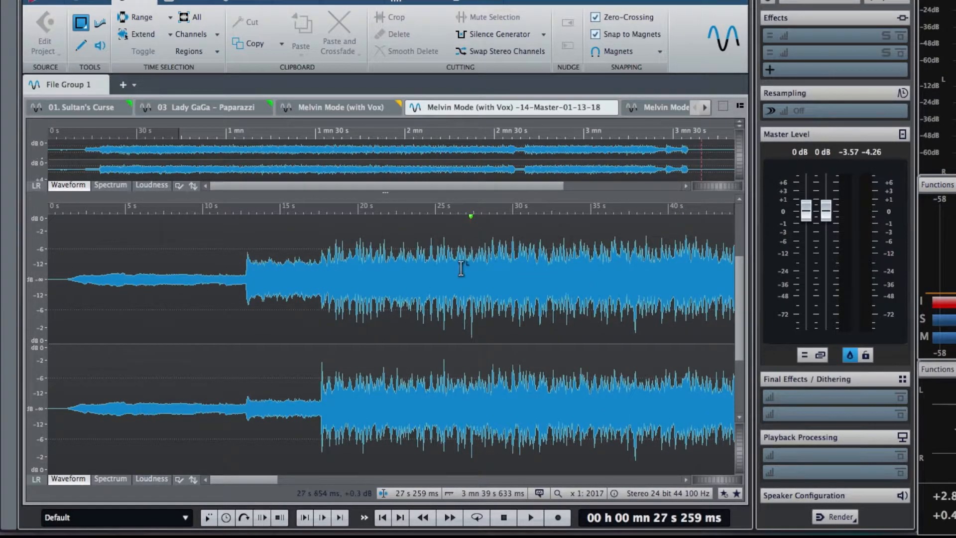
Audition the louder -6.5 master of Melvin Mode from around 27 seconds
click(529, 517)
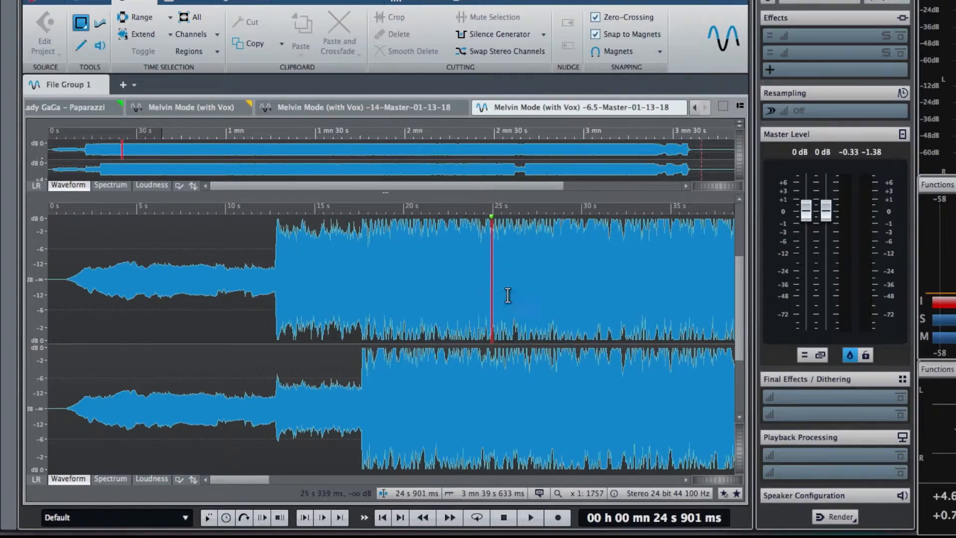
mouse_move(488, 310)
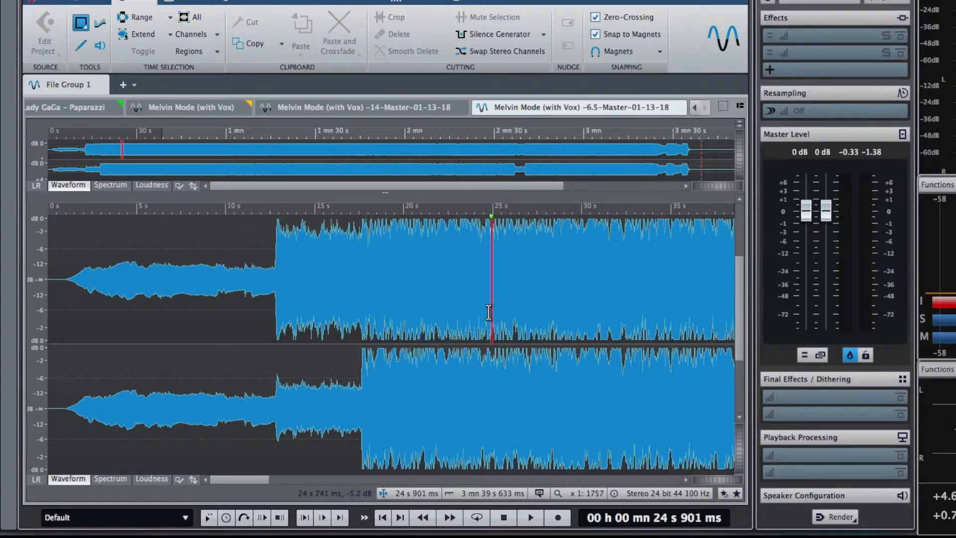
Set the playback position in the -6.5 master before setting WaveLab aside
click(528, 518)
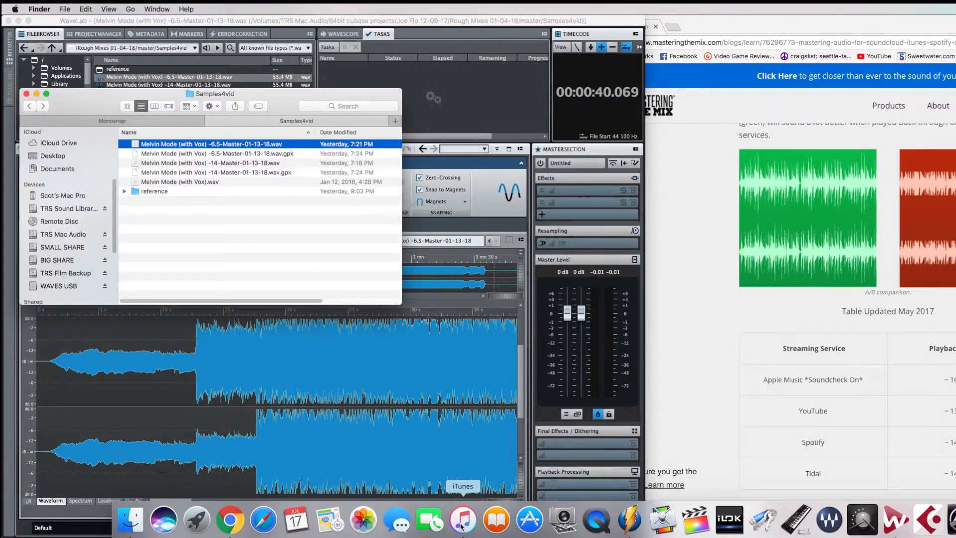
Launch iTunes and bring up its Preferences
click(461, 520)
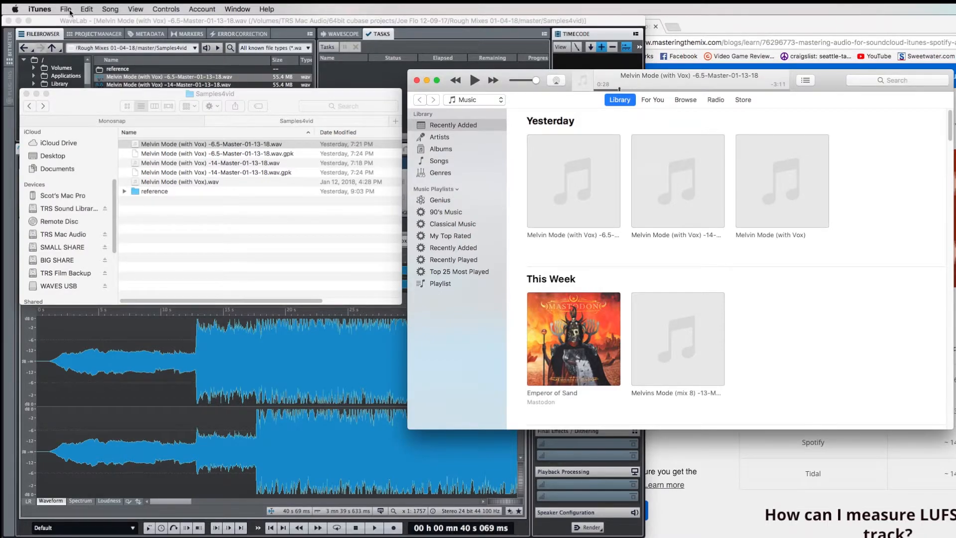
mouse_move(660, 215)
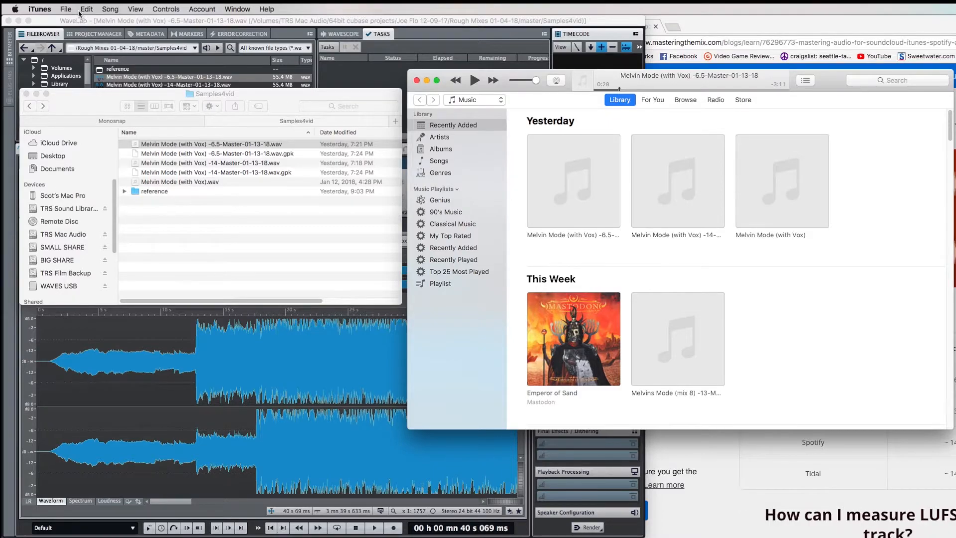
click(39, 9)
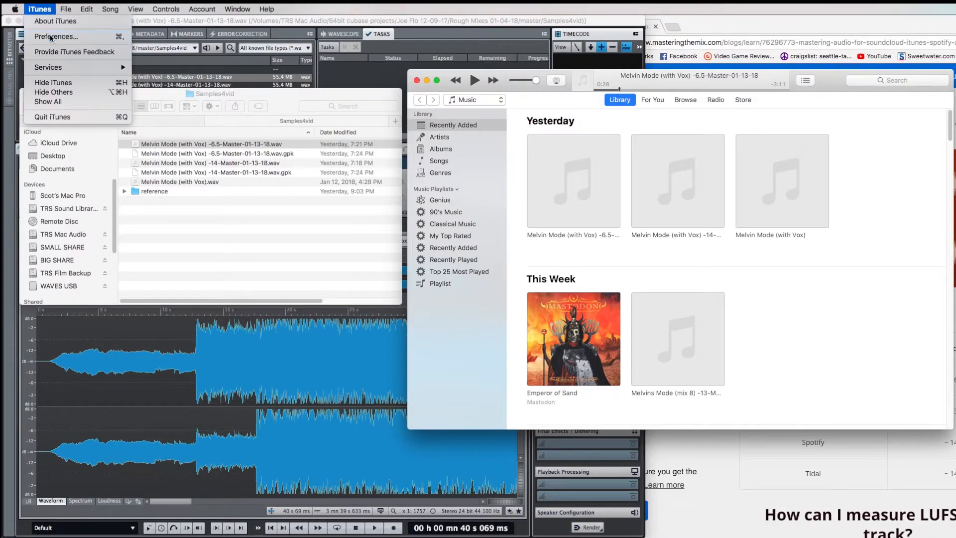
click(55, 36)
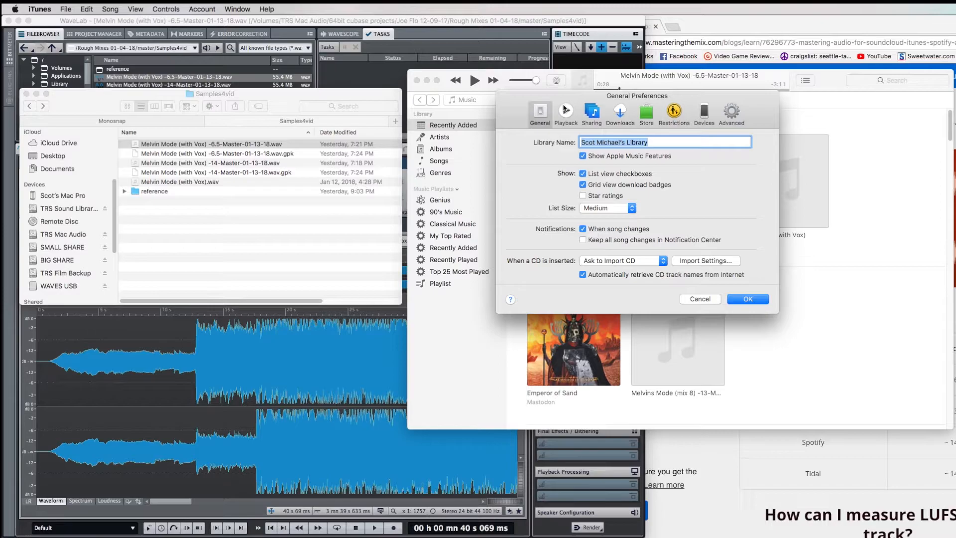
Confirm Sound Check is enabled in the Playback preferences and accept the settings
click(565, 112)
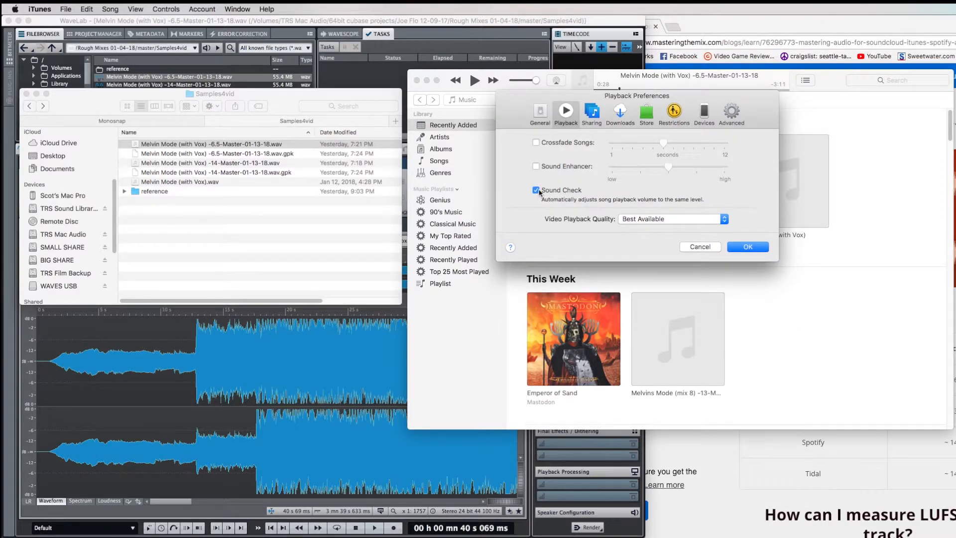
click(746, 246)
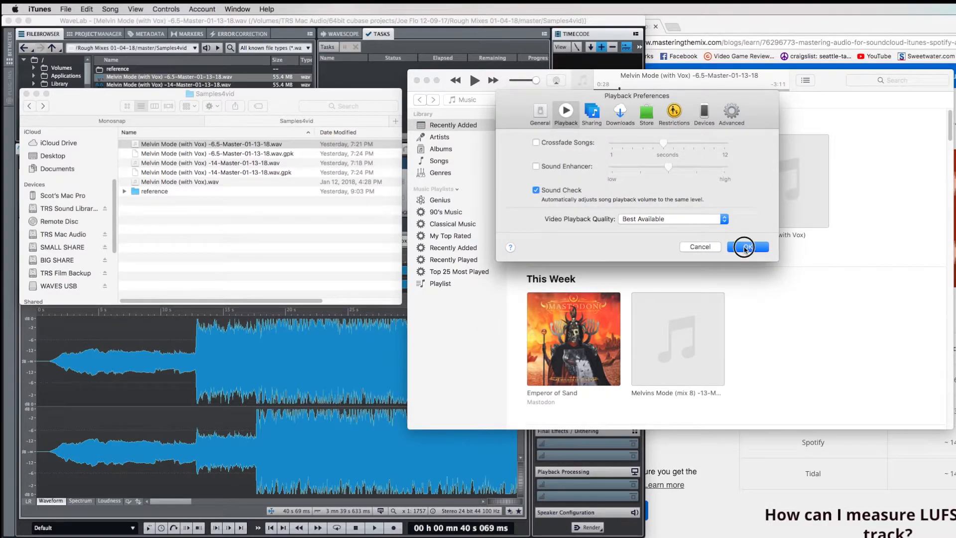
click(747, 245)
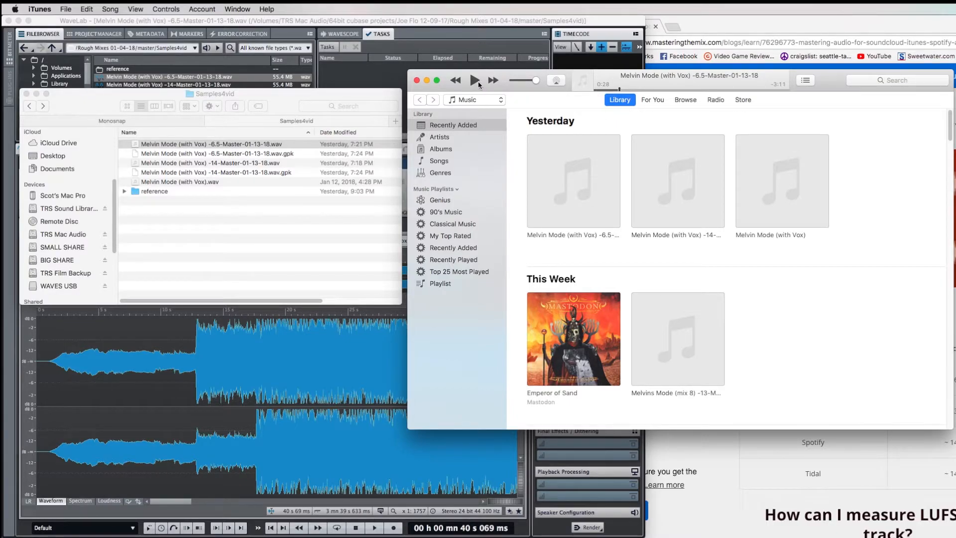
Play the -6.5 master through Sound Check, then pause it
click(473, 80)
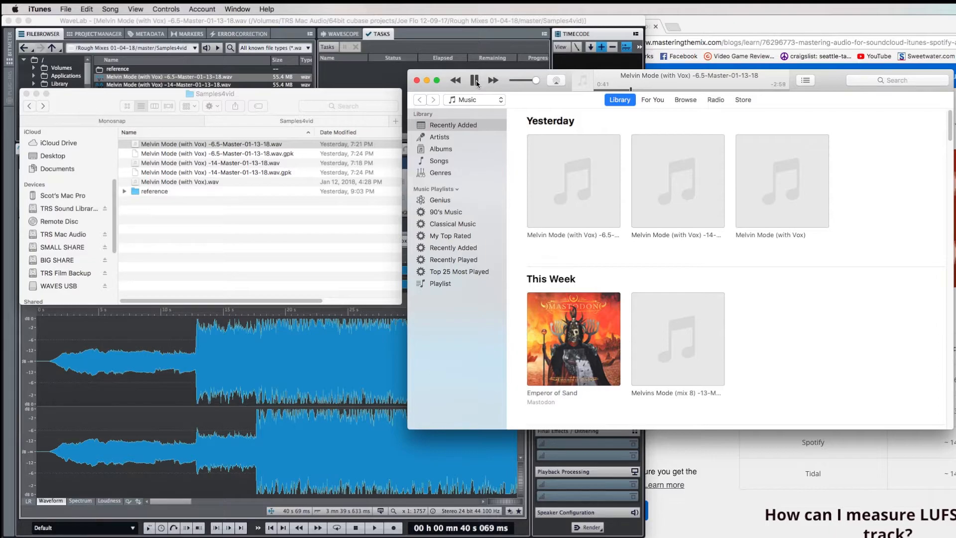
click(474, 80)
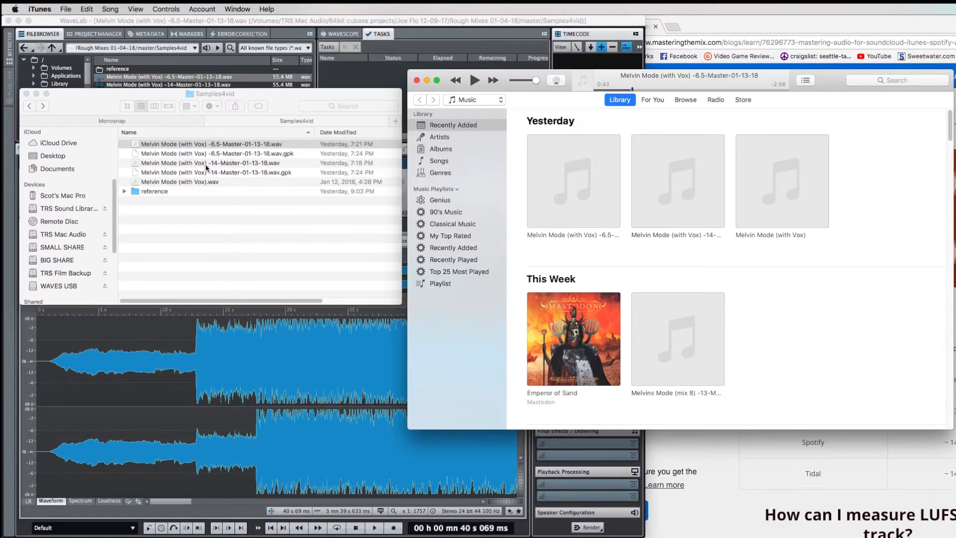
Send the -14 master from Finder to iTunes and play it level-matched
click(210, 162)
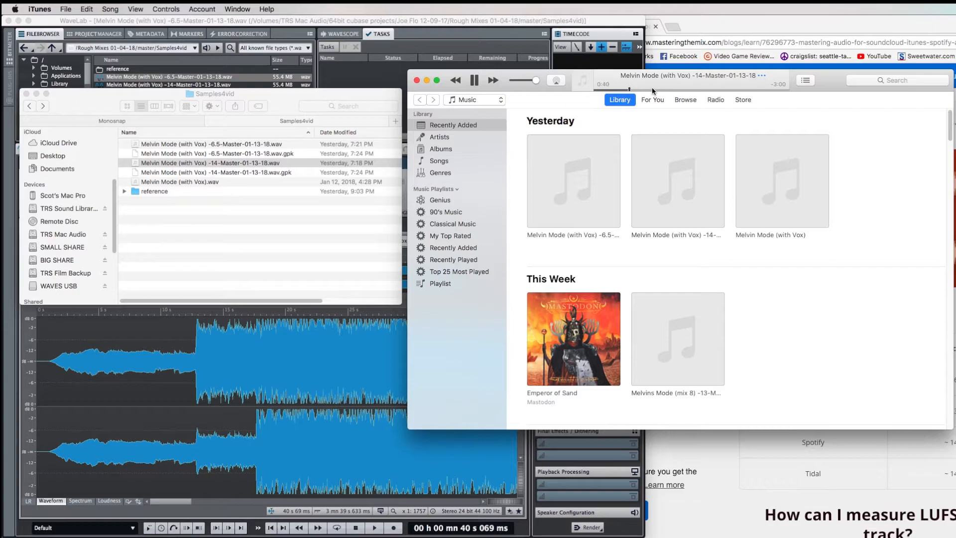
click(473, 80)
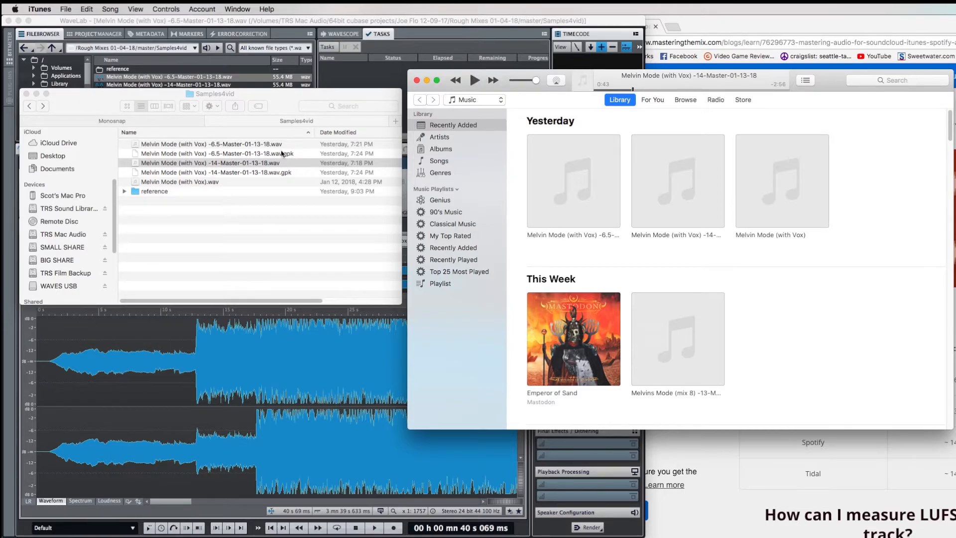
Select the original Melvin Mode (with Vox) file and play it in iTunes
click(207, 163)
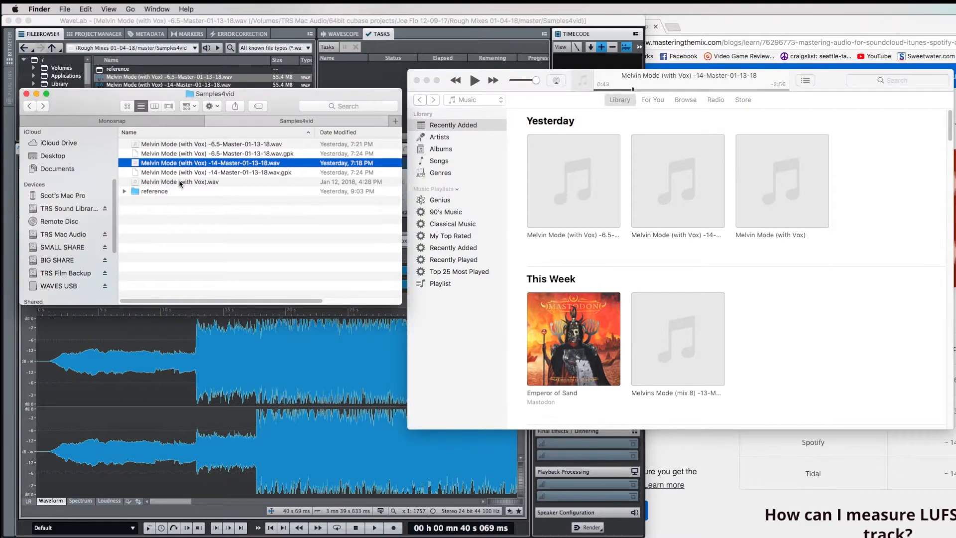
click(180, 182)
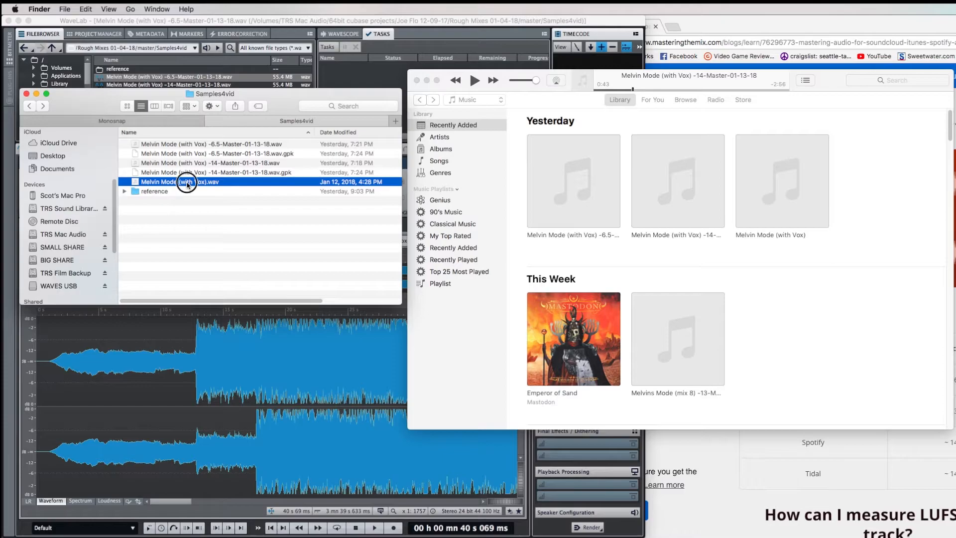
click(474, 80)
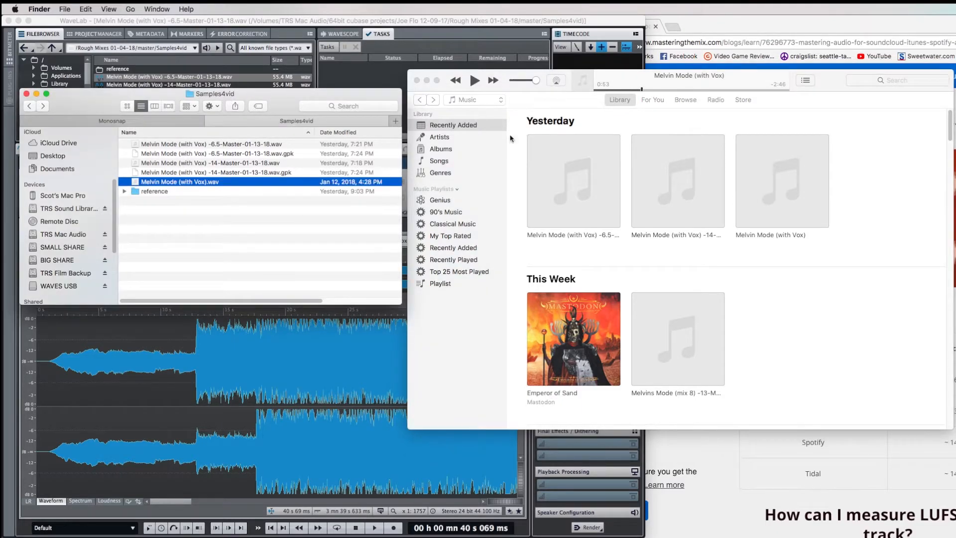
mouse_move(607, 134)
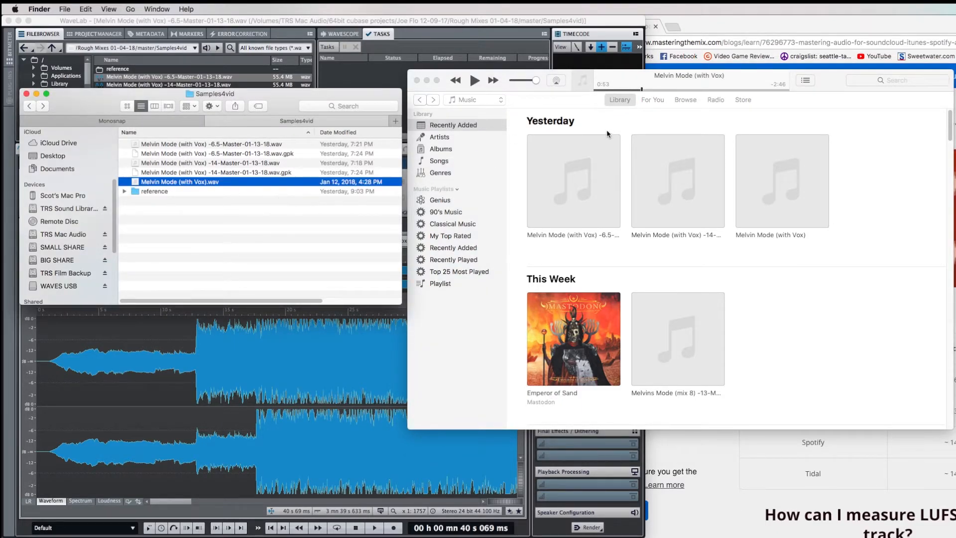
mouse_move(591, 136)
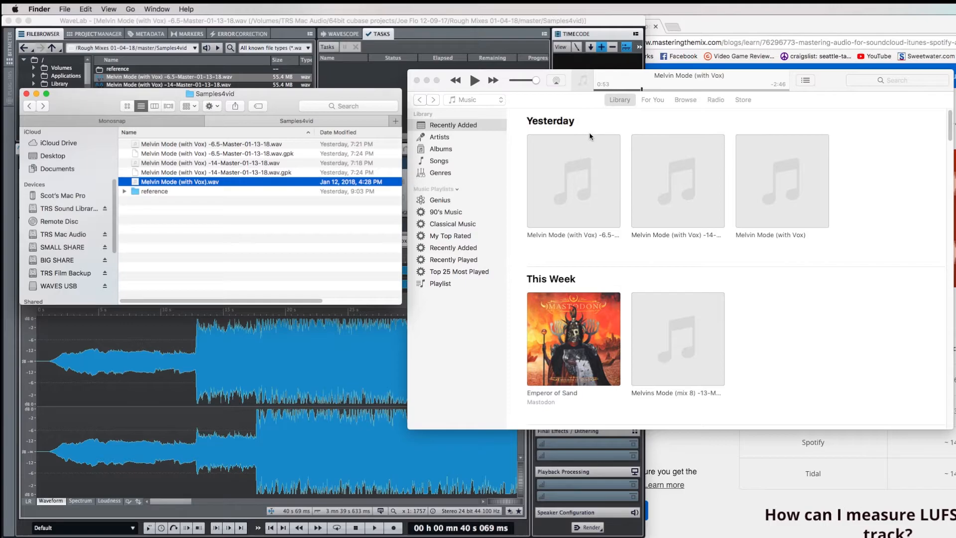
mouse_move(447, 172)
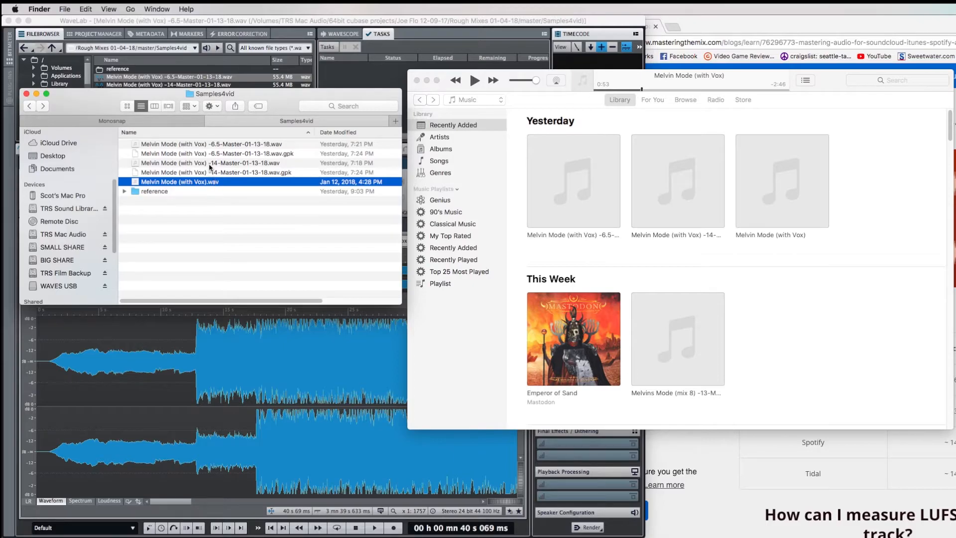
Select the -14 and then the -6.5 master files in the Samples4vid folder
click(207, 163)
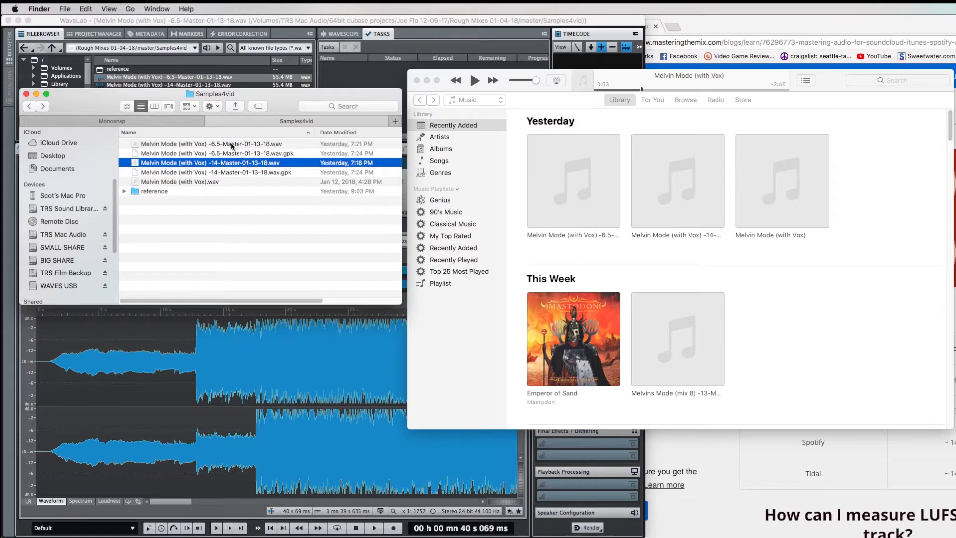
click(207, 143)
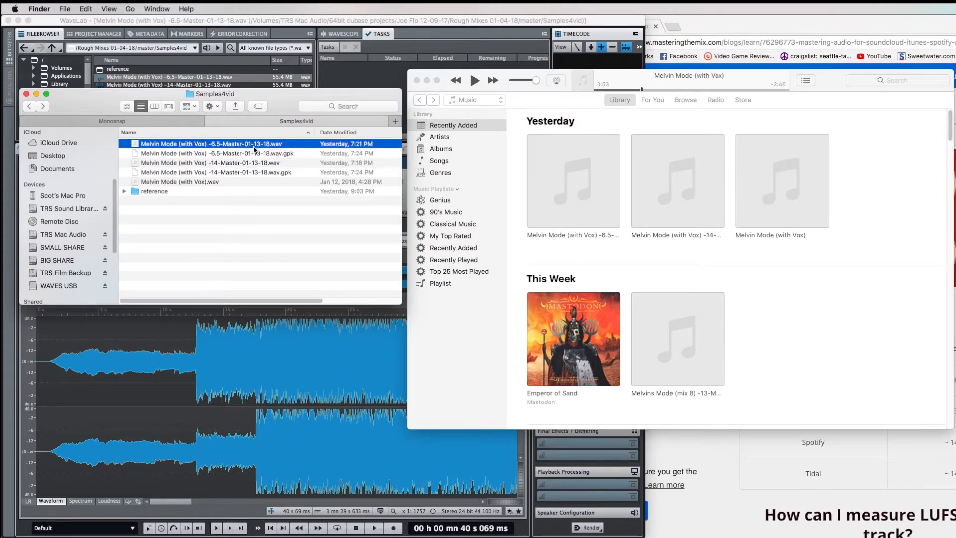
mouse_move(366, 229)
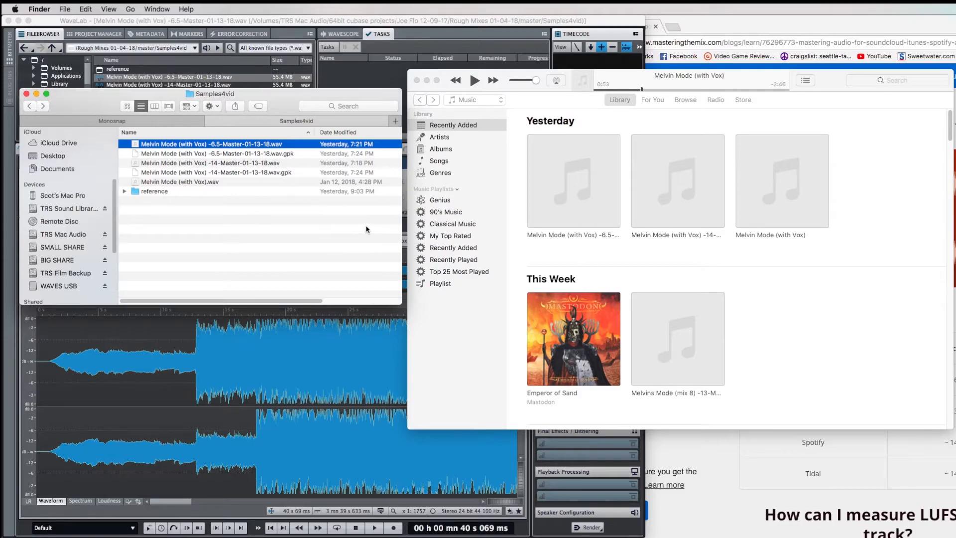
mouse_move(312, 203)
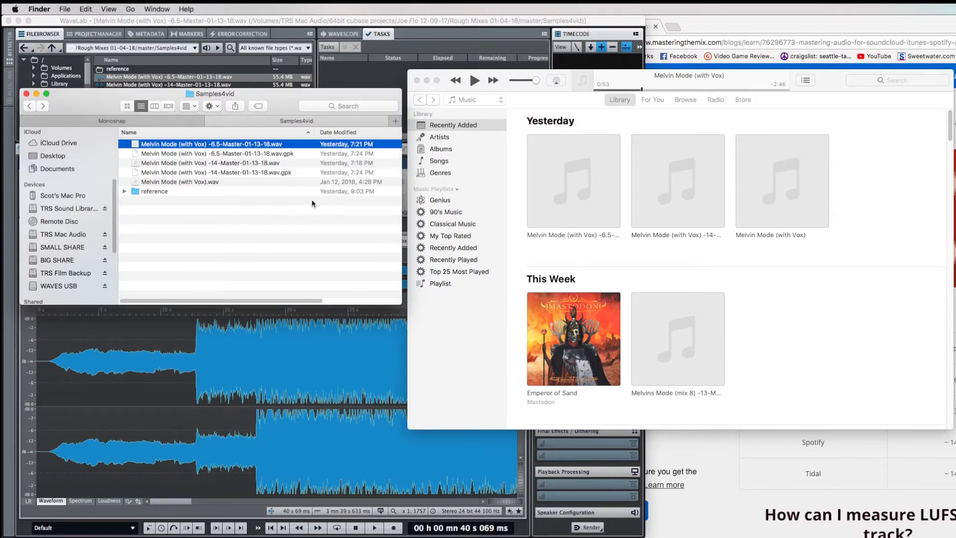